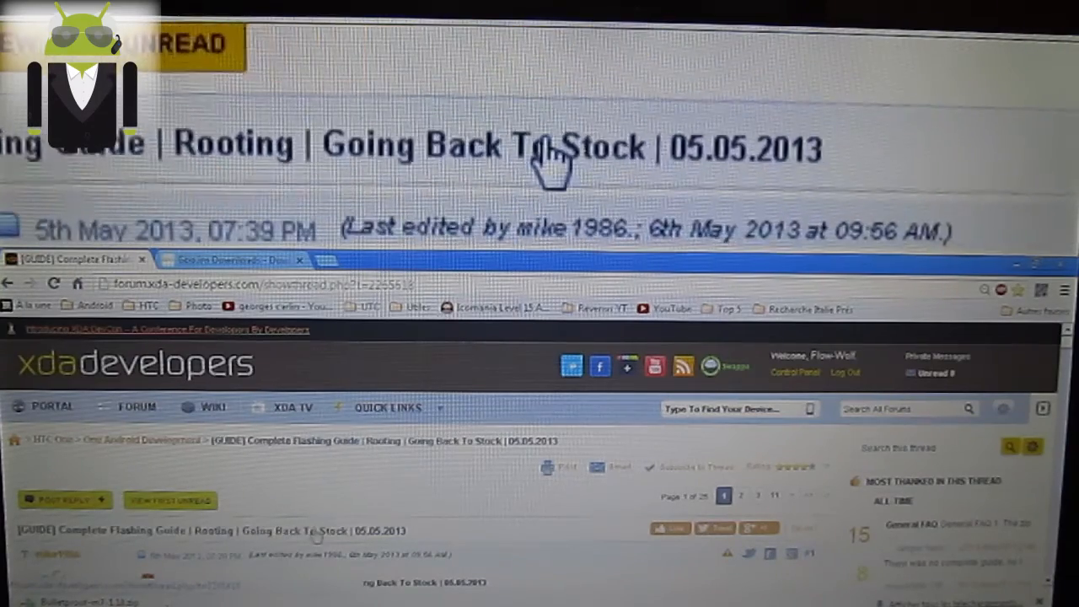
Step: Rename the Android Revolution HD root and BusyBox zip to Root_Mike1986.zip
{"action": "scroll", "scroll_direction": "down", "scroll_amount": 3}
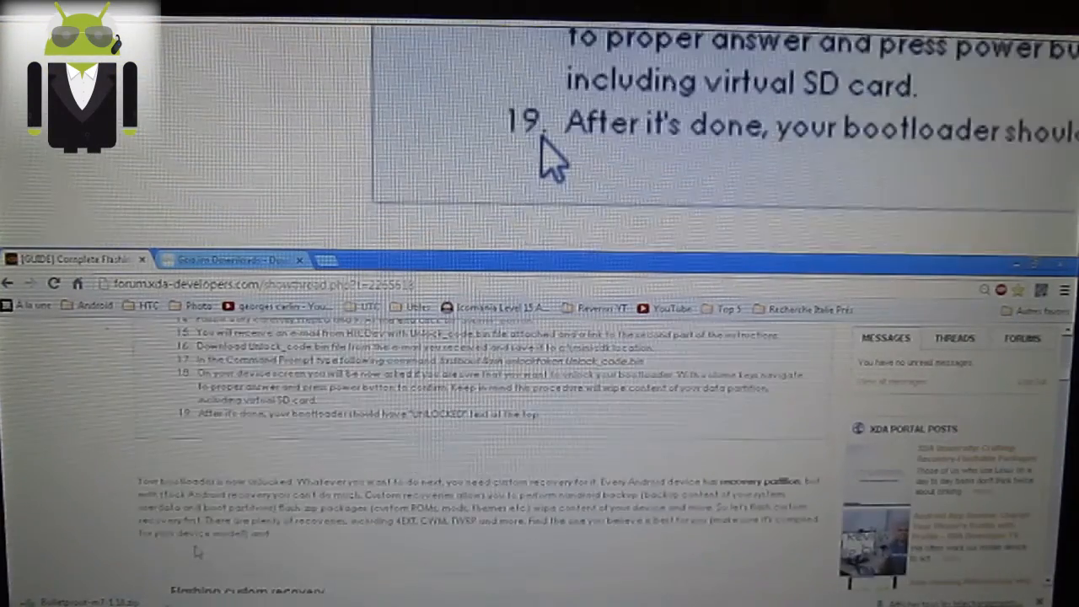
{"action": "scroll", "scroll_direction": "down", "scroll_amount": 3}
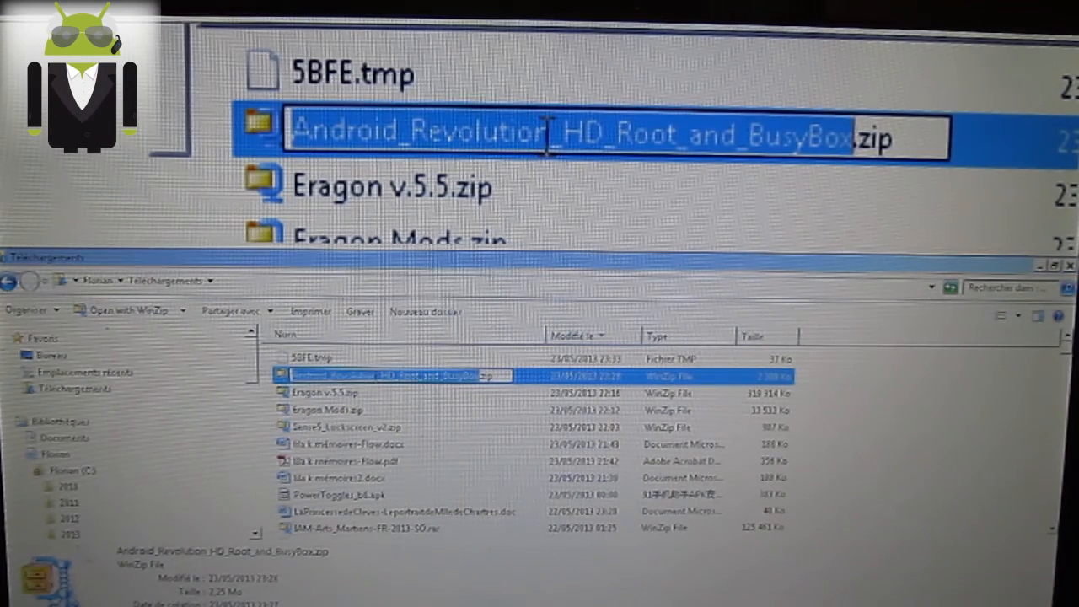
{"action": "type", "text": "Roo.zip"}
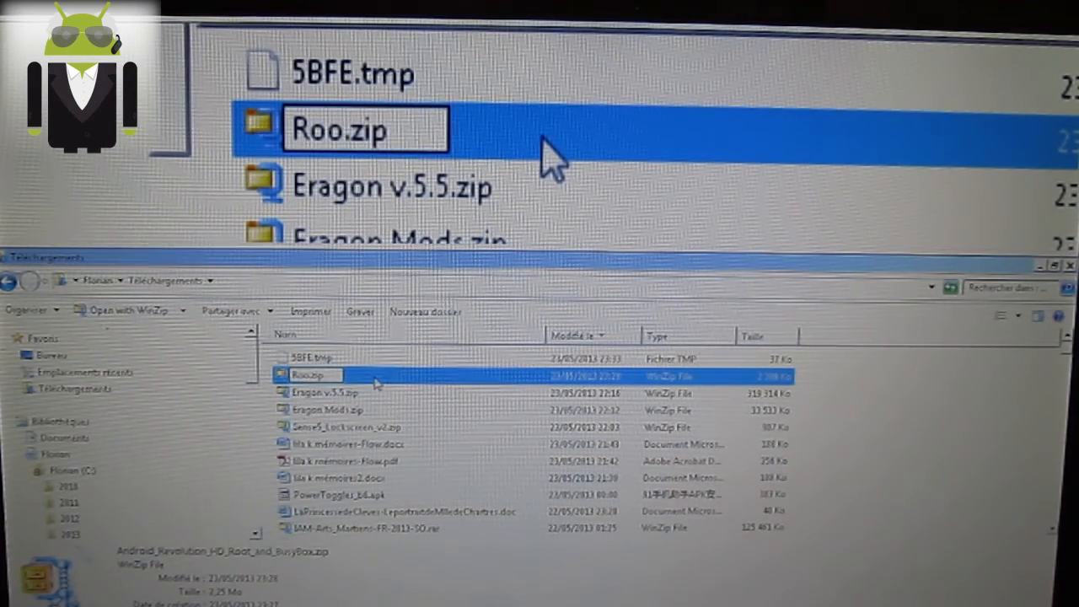
{"action": "type", "text": "Root_Mike1986"}
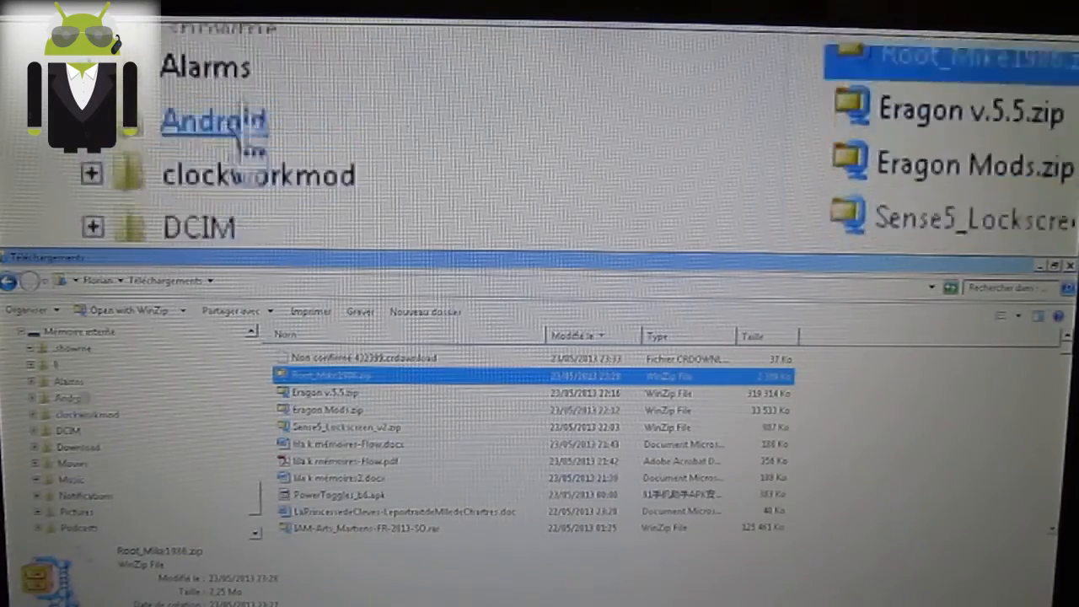
Step: Open Mémoire interne in a new window and create a folder named ROM there
{"action": "right_click", "coordinate": [67, 346]}
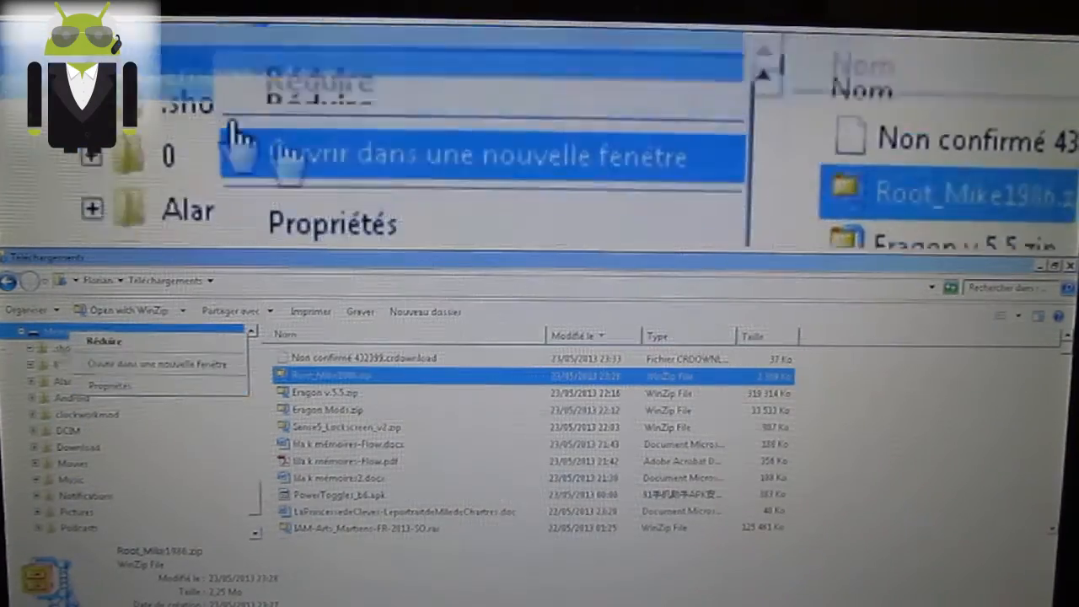
{"action": "left_click", "coordinate": [498, 156]}
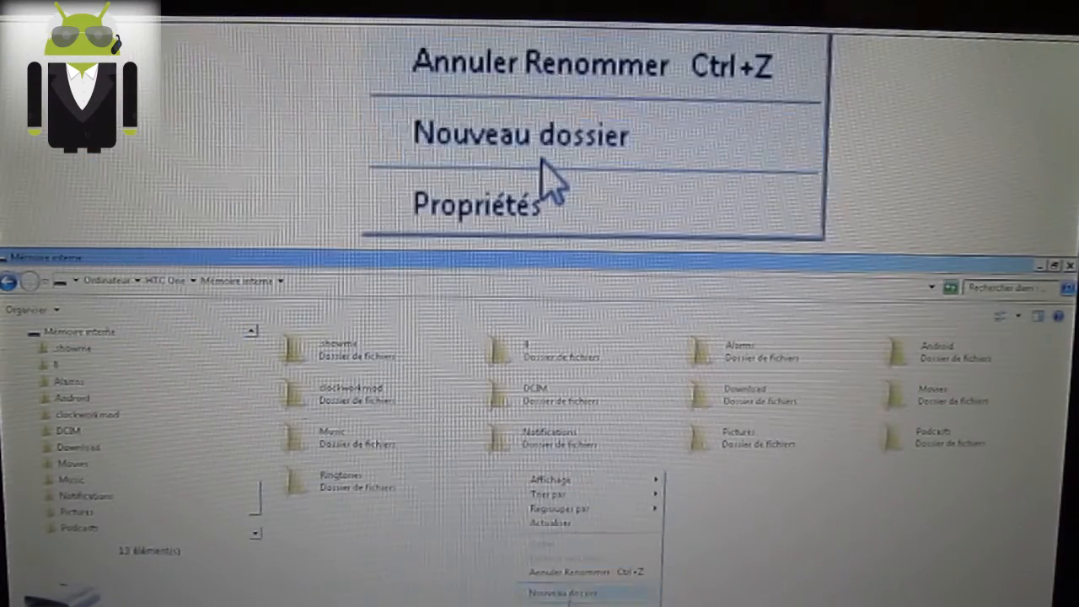
{"action": "left_click", "coordinate": [563, 593]}
{"action": "type", "text": "ROM"}
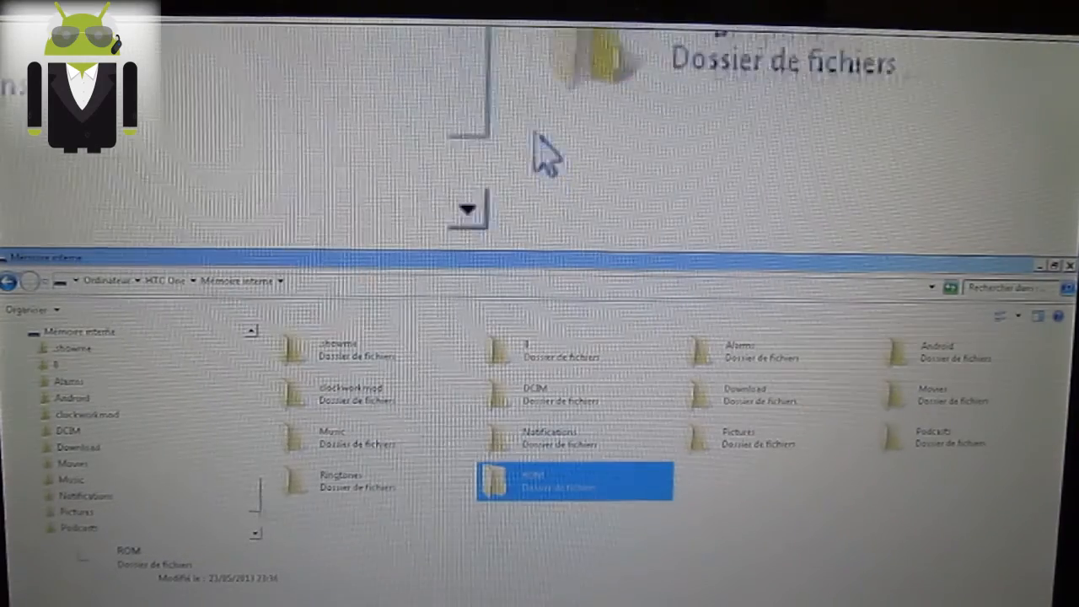
{"action": "left_click", "coordinate": [76, 398]}
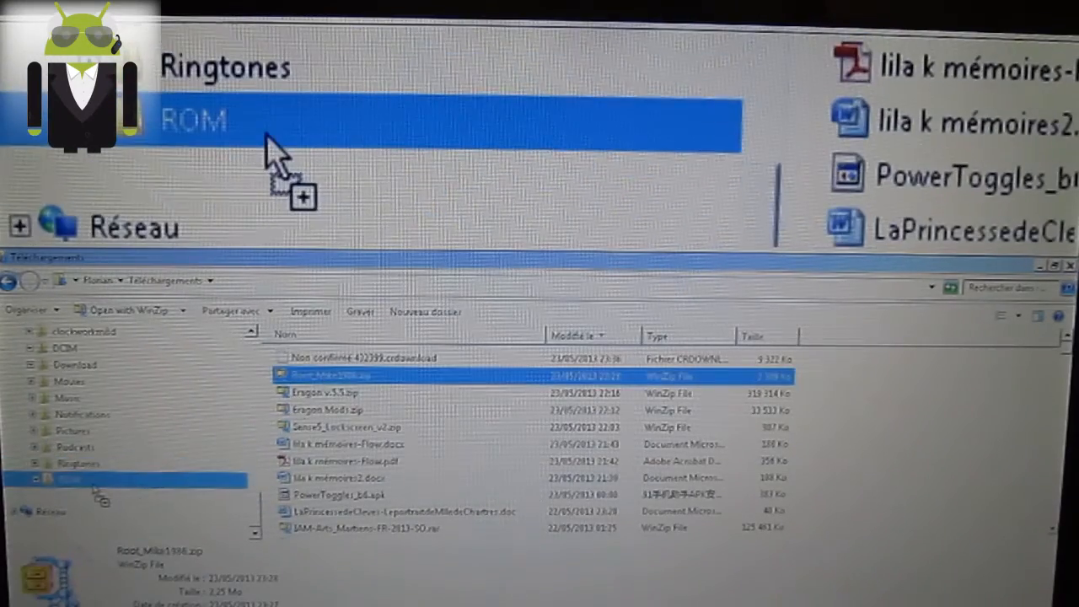
Step: Copy Root_Mike1986.zip into the ROM folder and select Bulletproof-m7-1.10.zip in Downloads
{"action": "left_click_drag", "start_coordinate": [325, 375], "coordinate": [194, 118]}
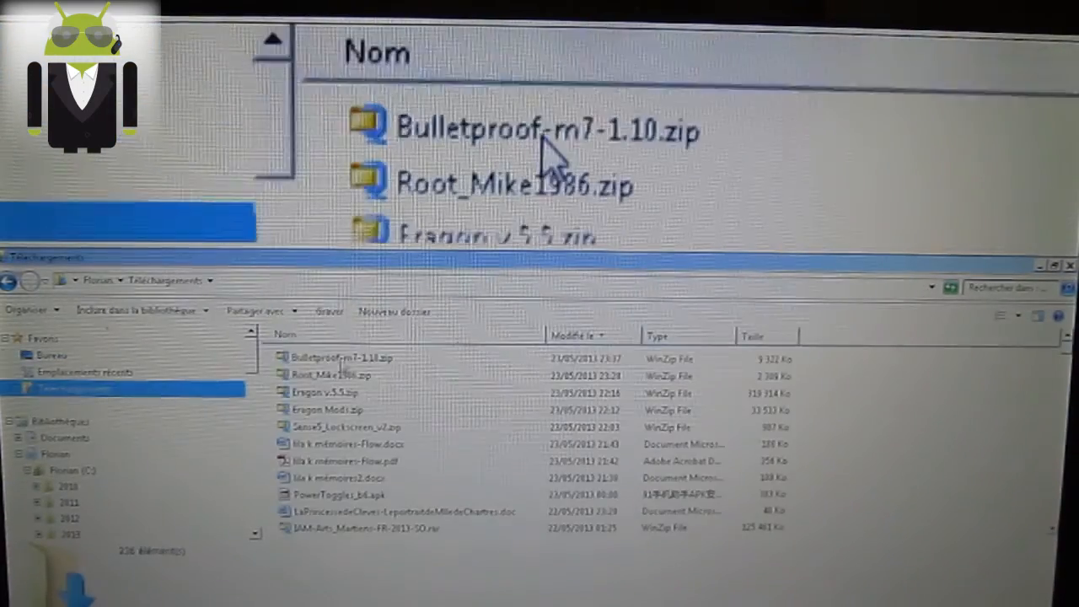
{"action": "left_click", "coordinate": [354, 358]}
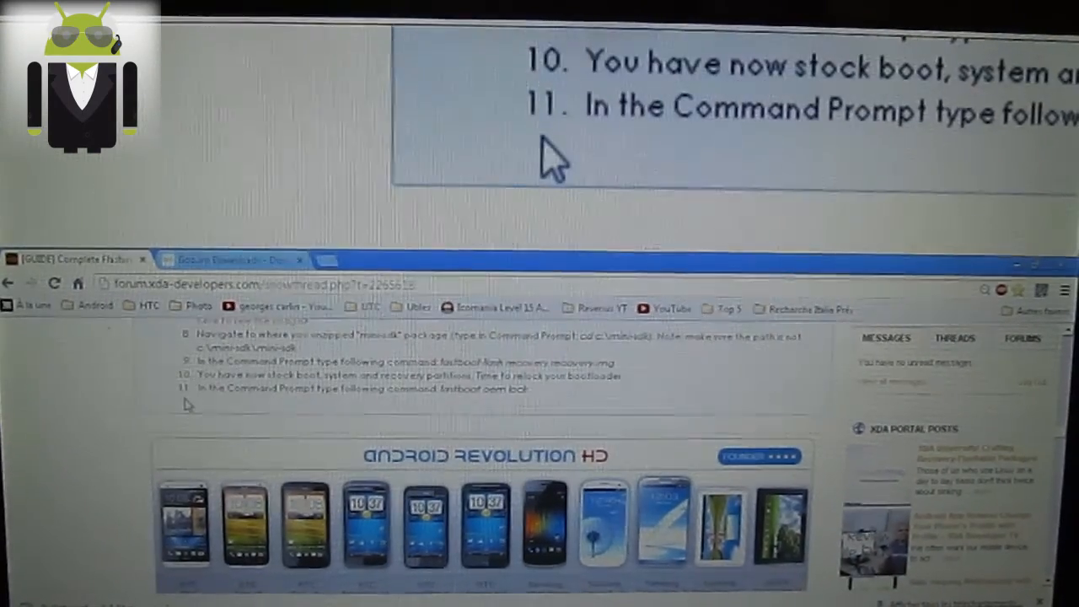
{"action": "scroll", "scroll_direction": "down", "scroll_amount": 3}
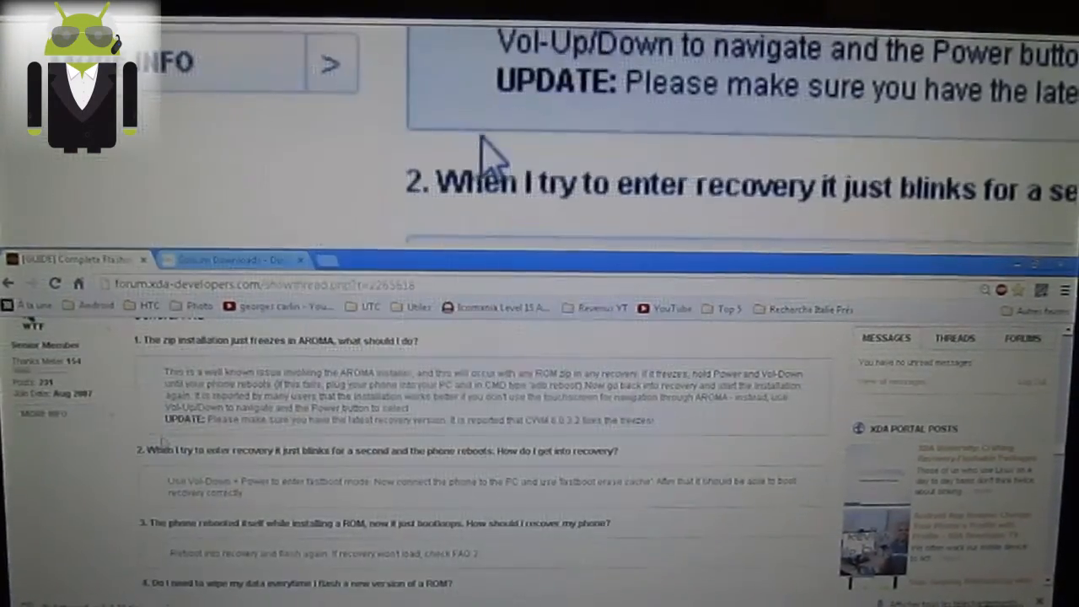
{"action": "scroll", "scroll_direction": "down", "scroll_amount": 3}
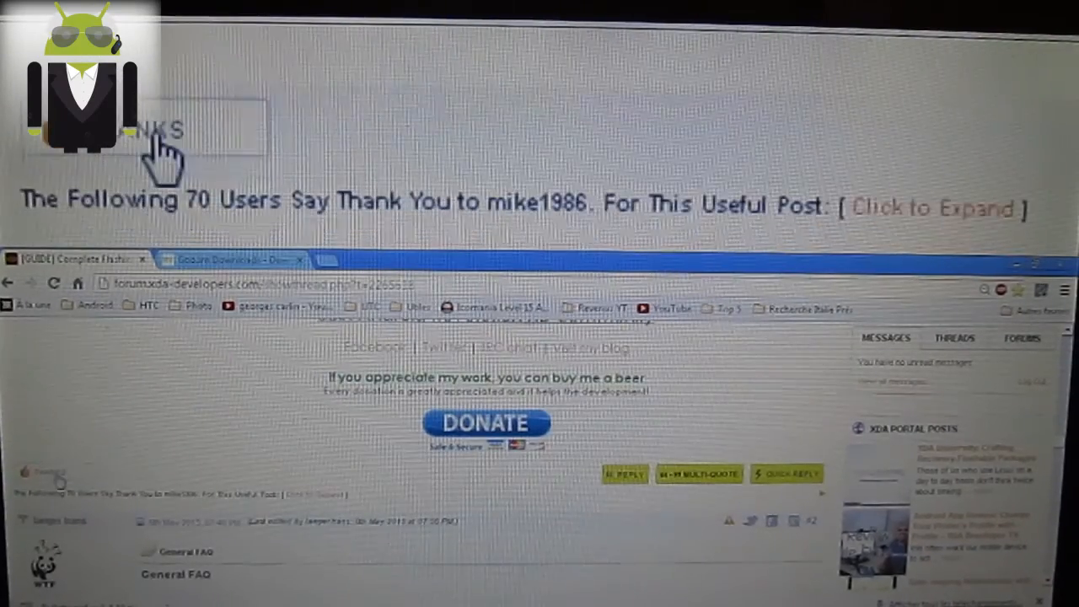